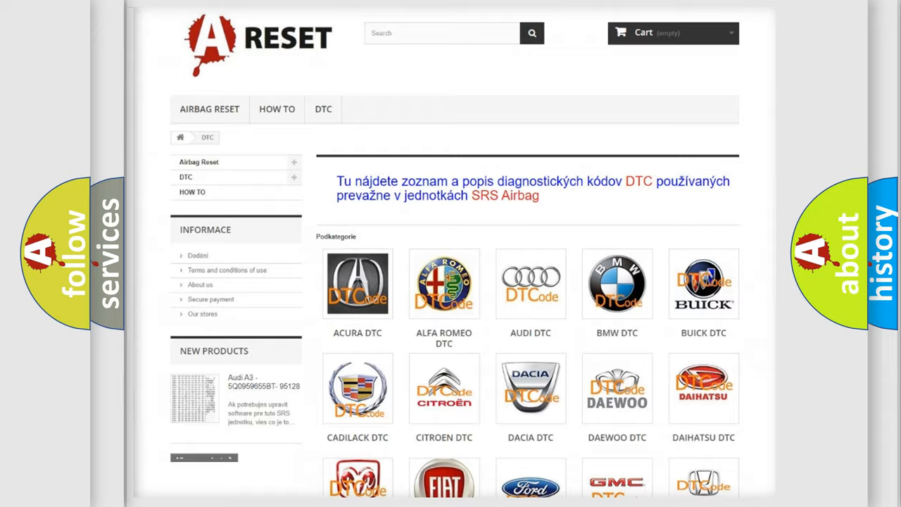
Step: Scroll the DTC makes list to reach the SATURN DTC logo and open it
scroll("down", 3)
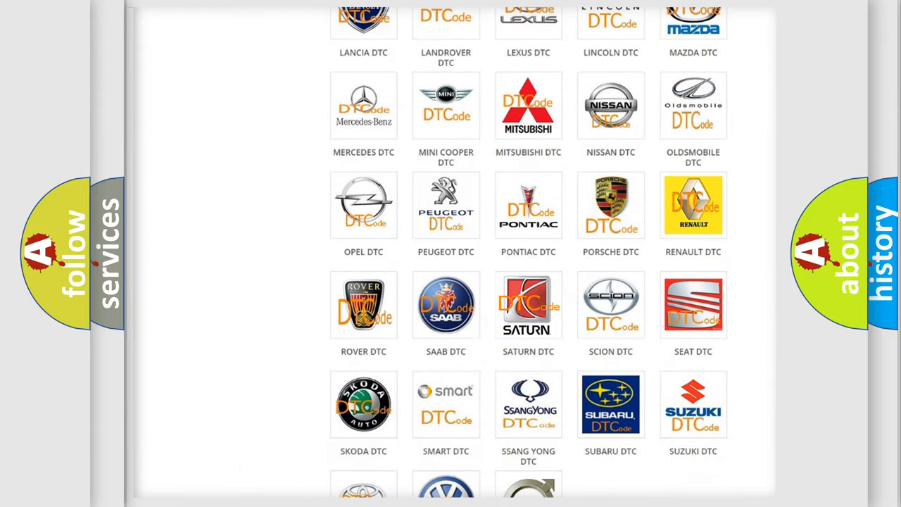
left_click(528, 304)
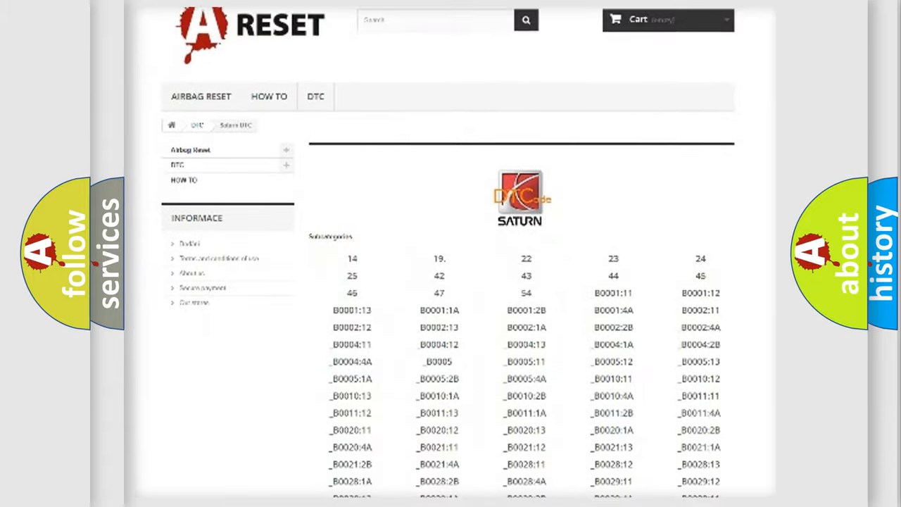
scroll("down", 3)
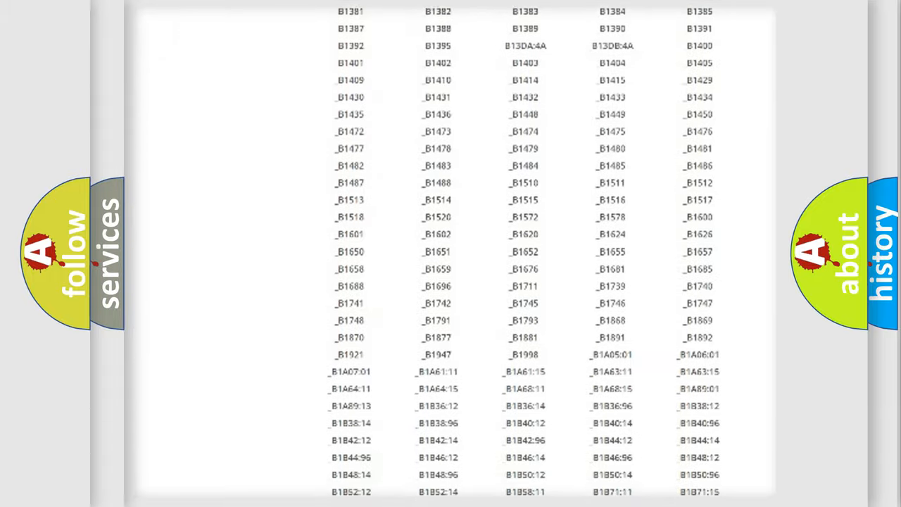
scroll("up", 3)
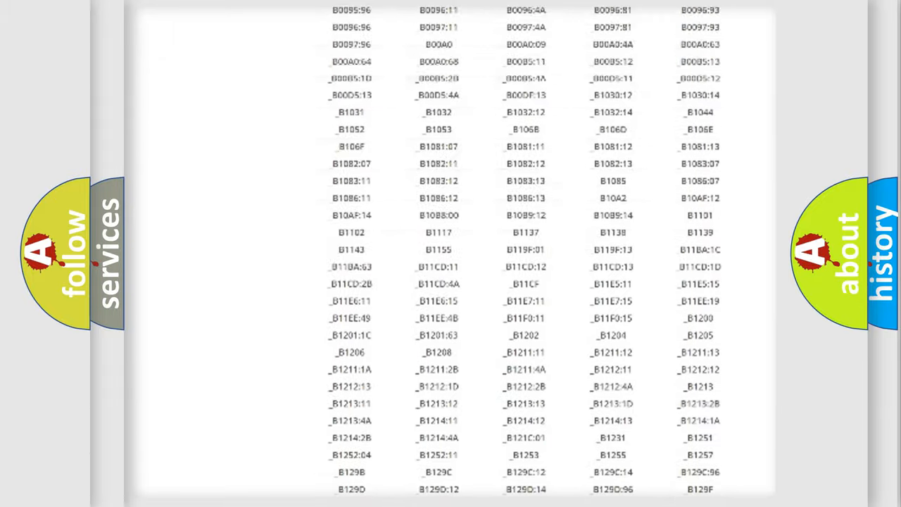
scroll("up", 3)
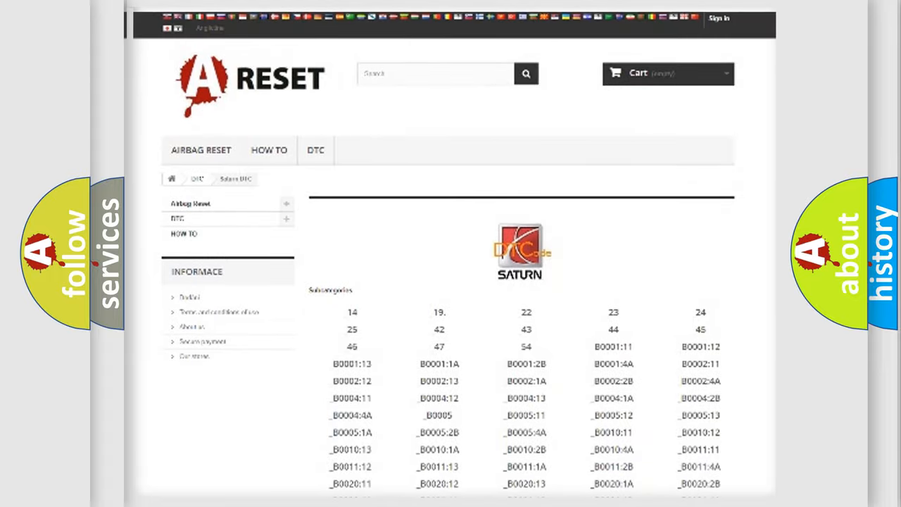